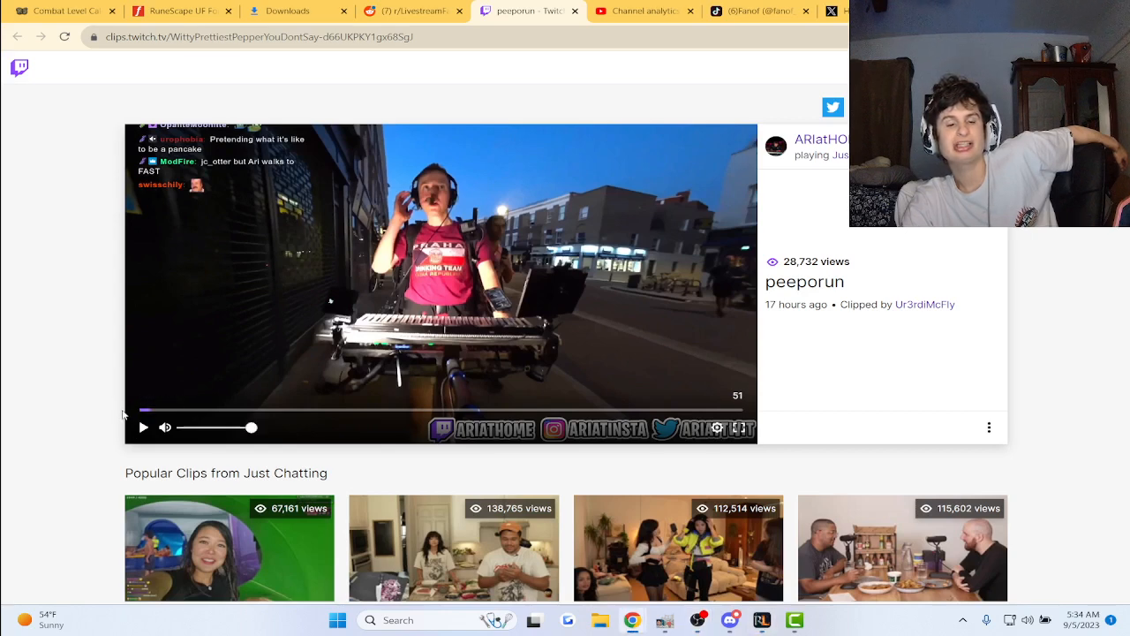
# Step: Play the peeporun clip of the streamer walking outdoors with a keyboard rig
pyautogui.click(143, 427)
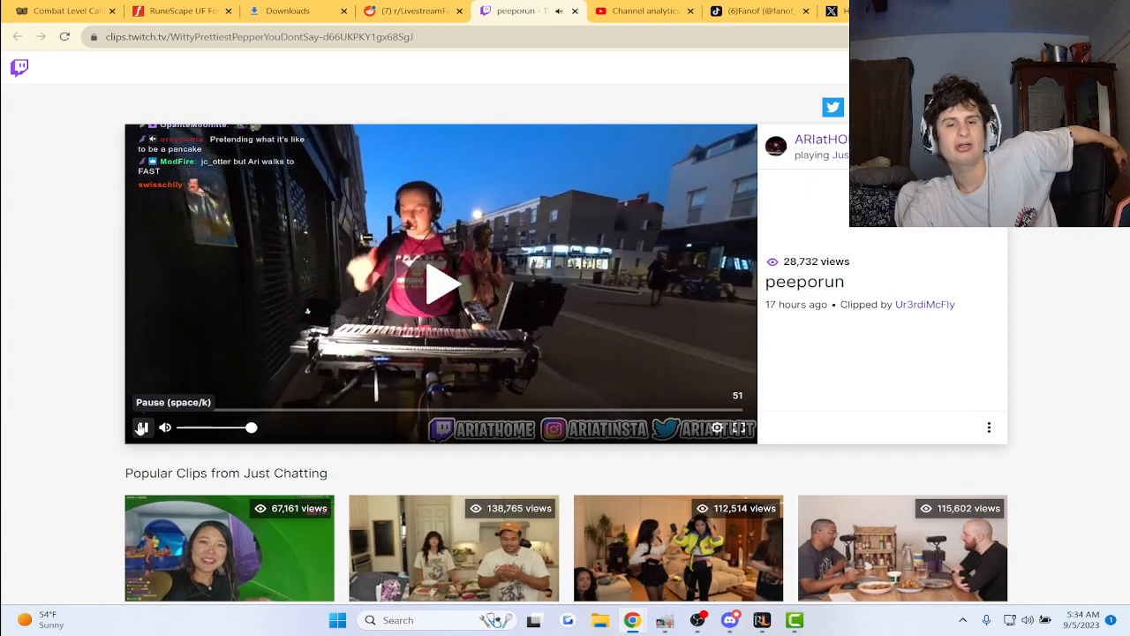
pyautogui.click(440, 285)
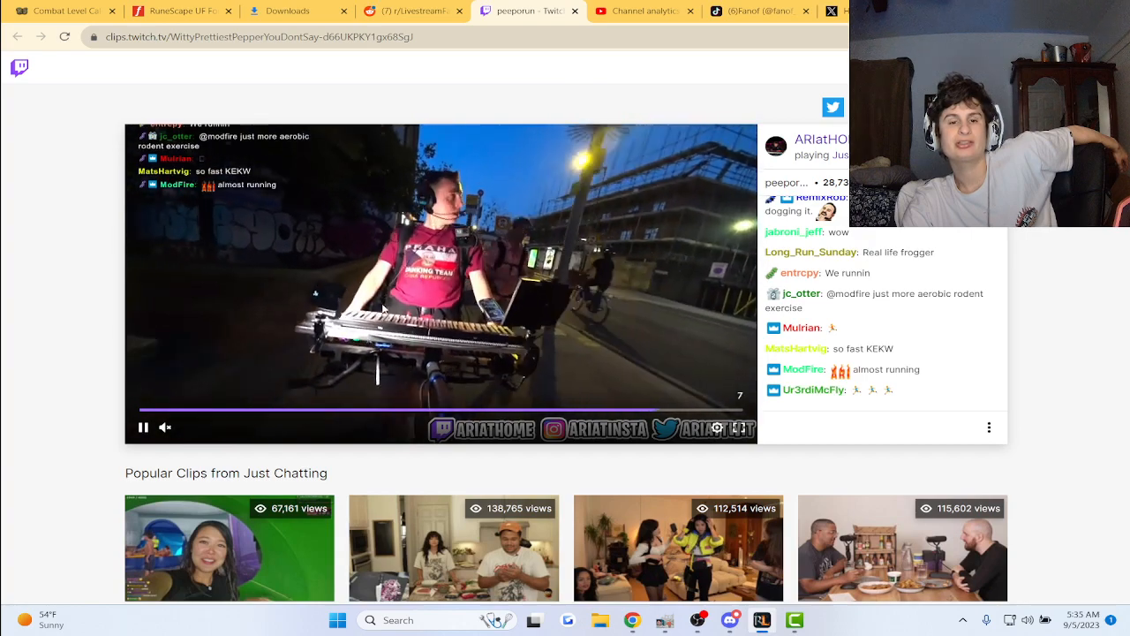
pyautogui.moveTo(380, 441)
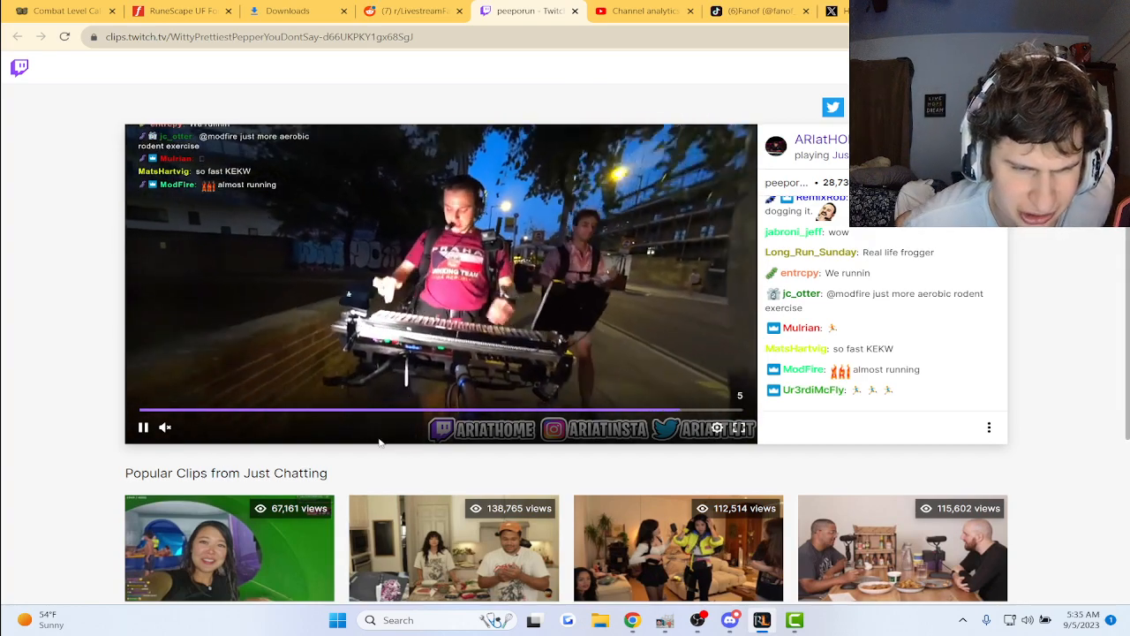